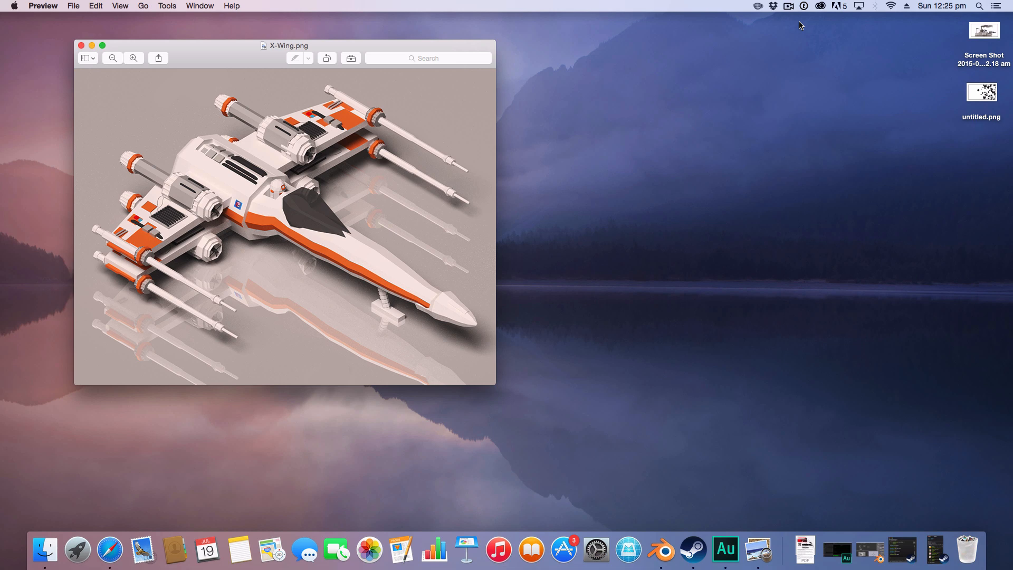
mouse_move(20, 200)
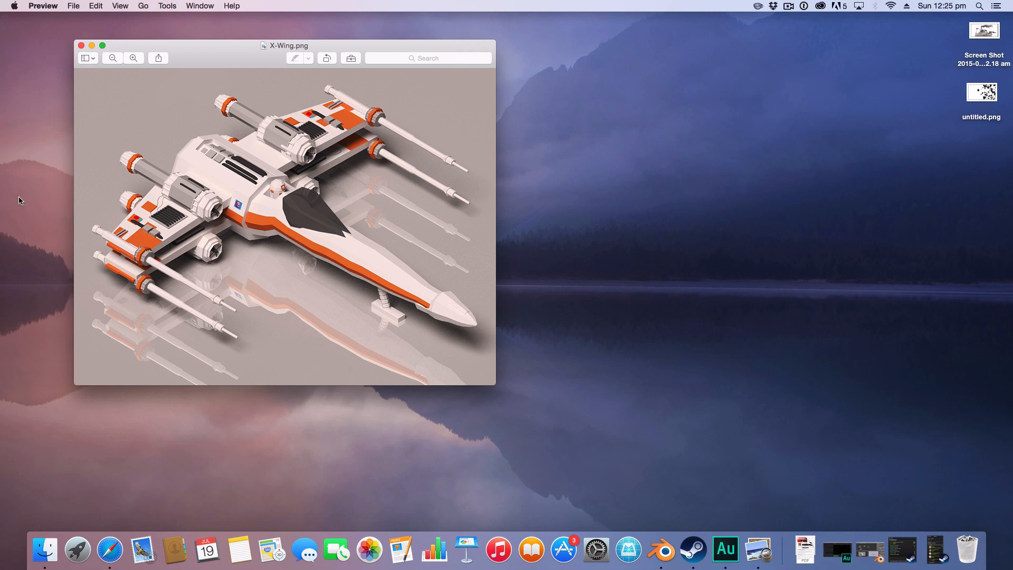
mouse_move(268, 258)
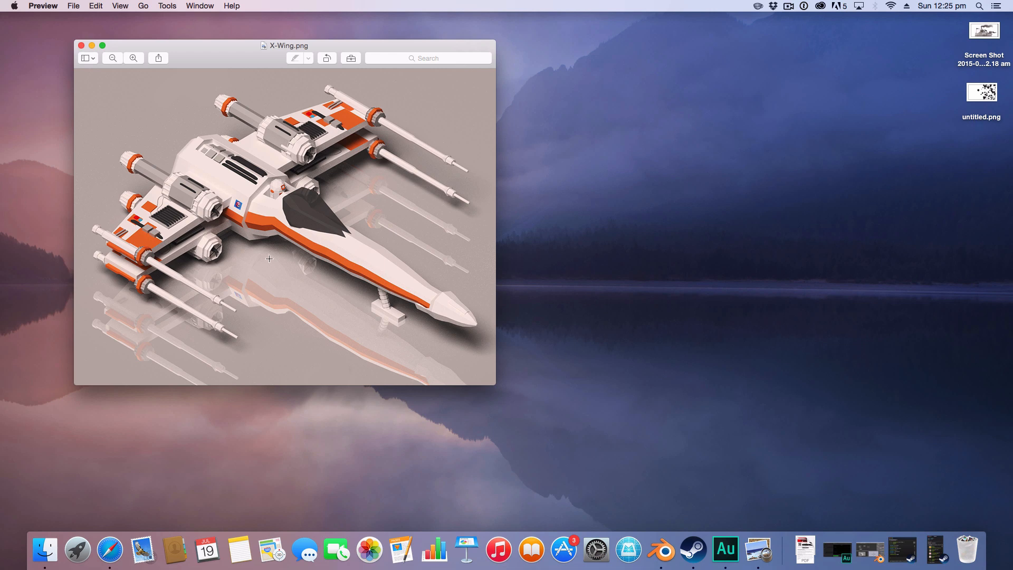
mouse_move(204, 147)
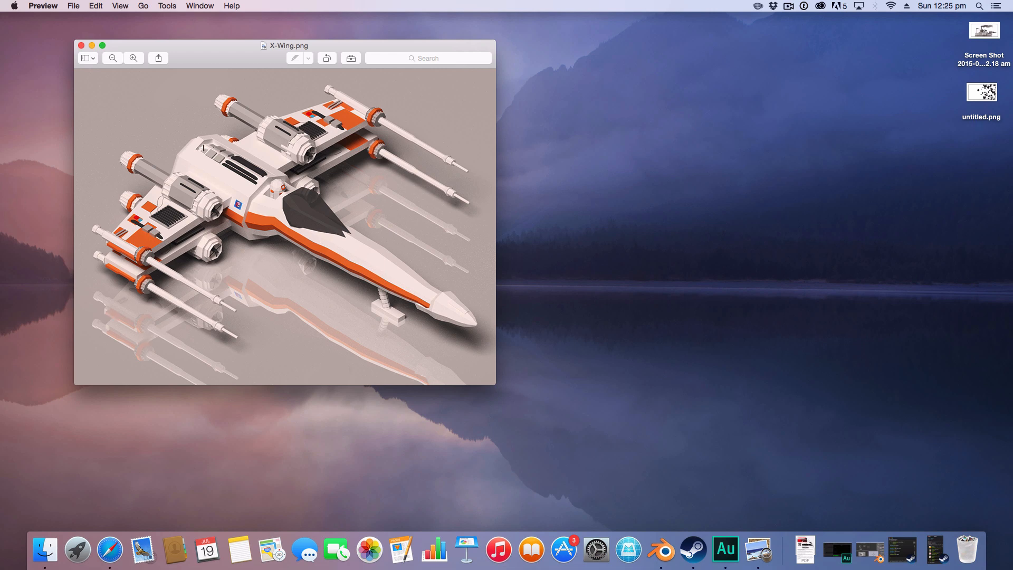
mouse_move(340, 234)
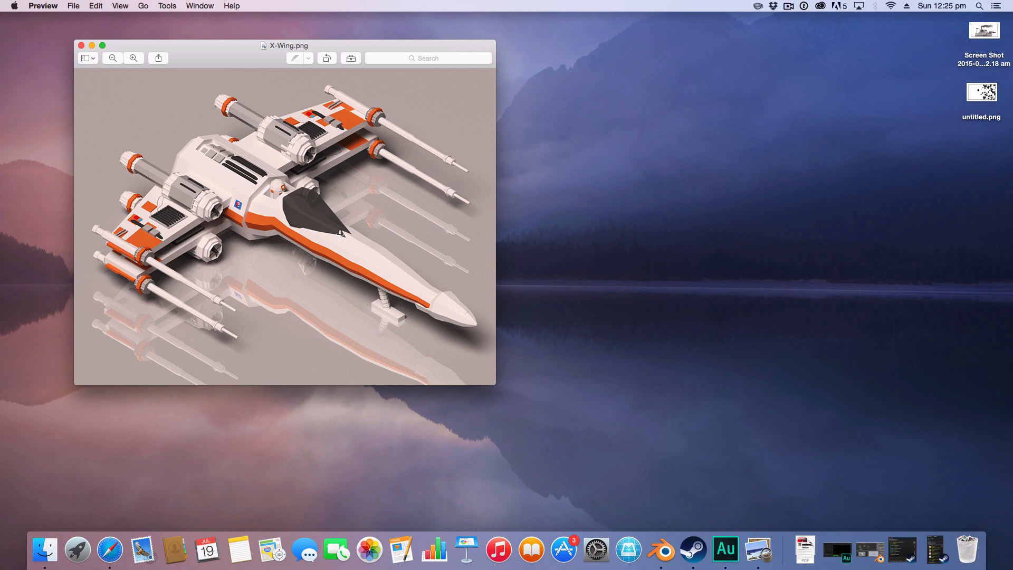
mouse_move(595, 210)
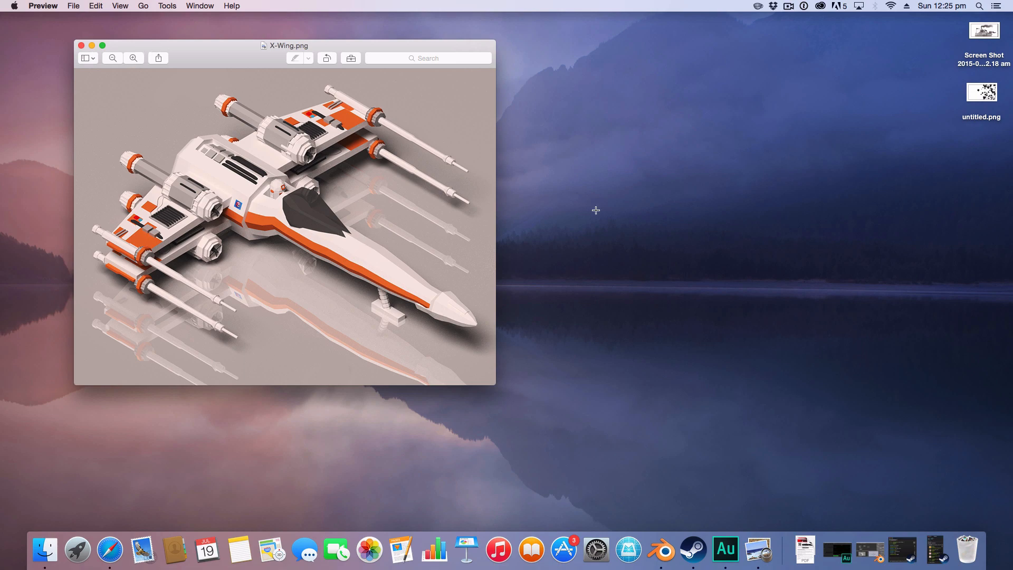
- Render the table scene again from the Render properties so the floor reflects the table
click(856, 549)
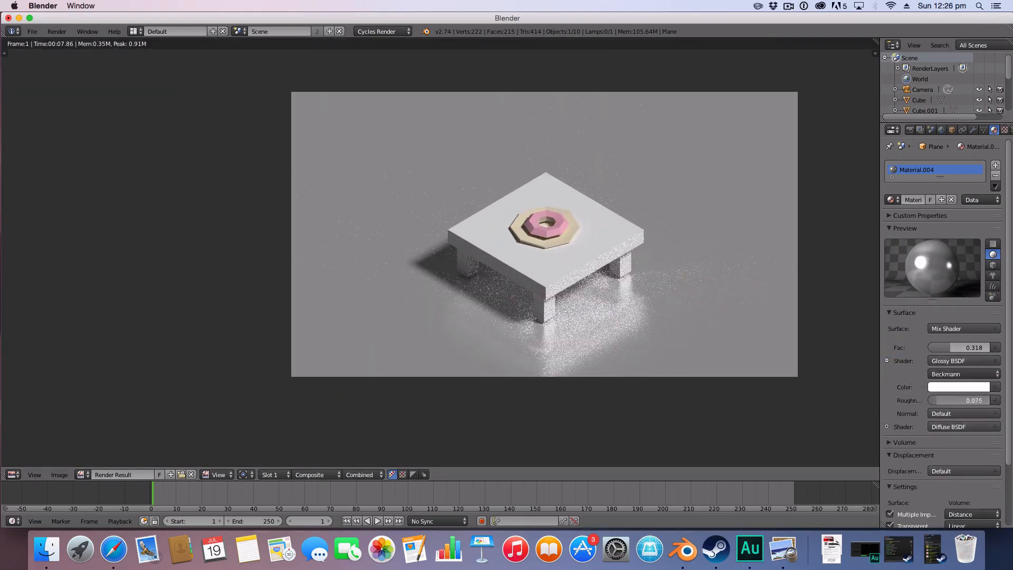
click(893, 129)
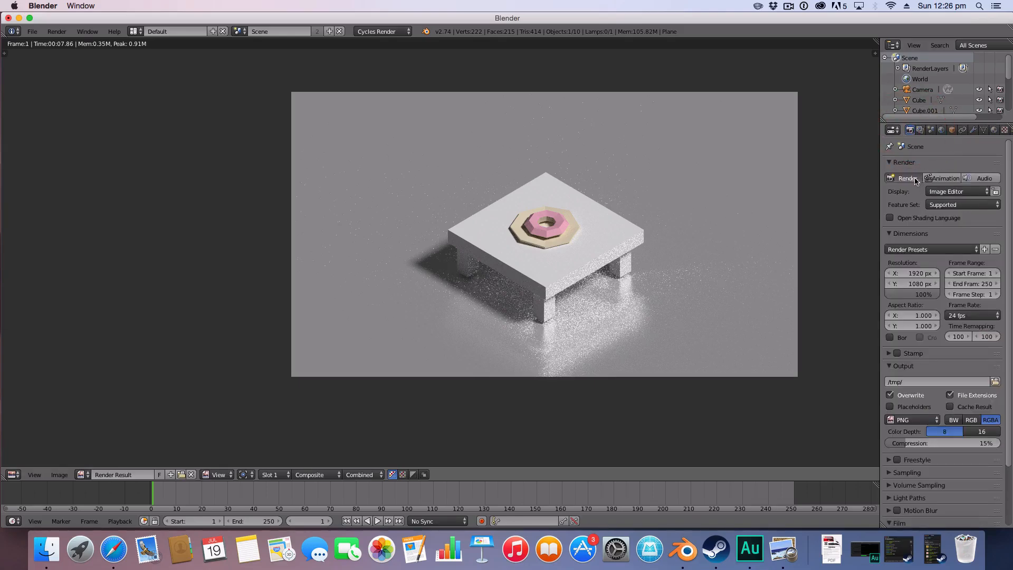
click(905, 178)
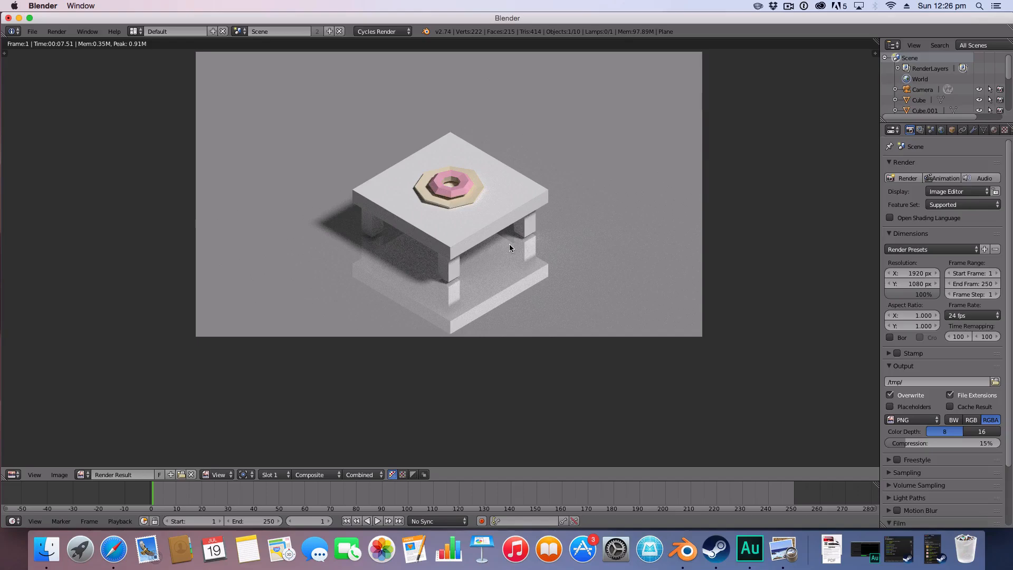
mouse_move(412, 263)
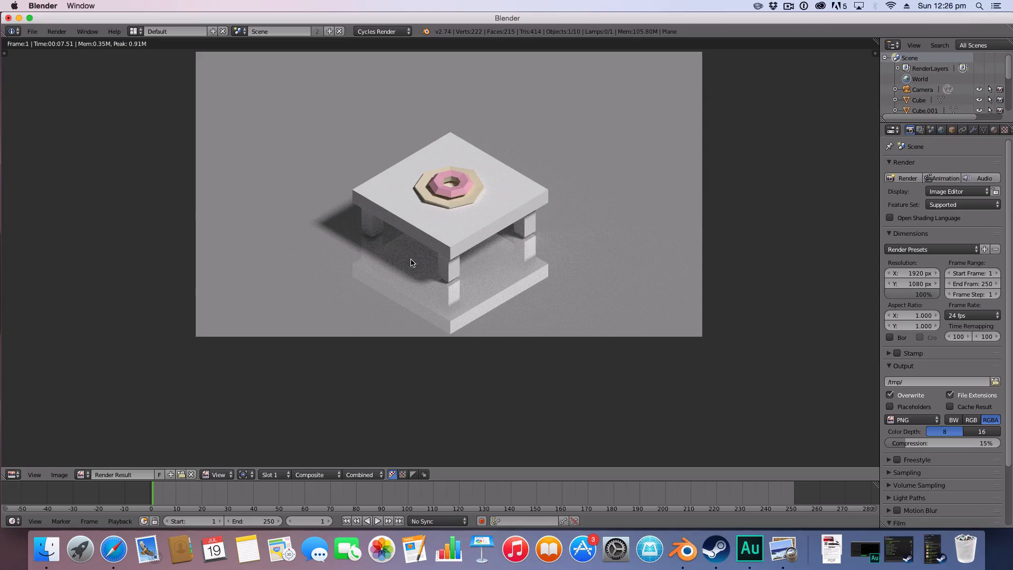
mouse_move(420, 420)
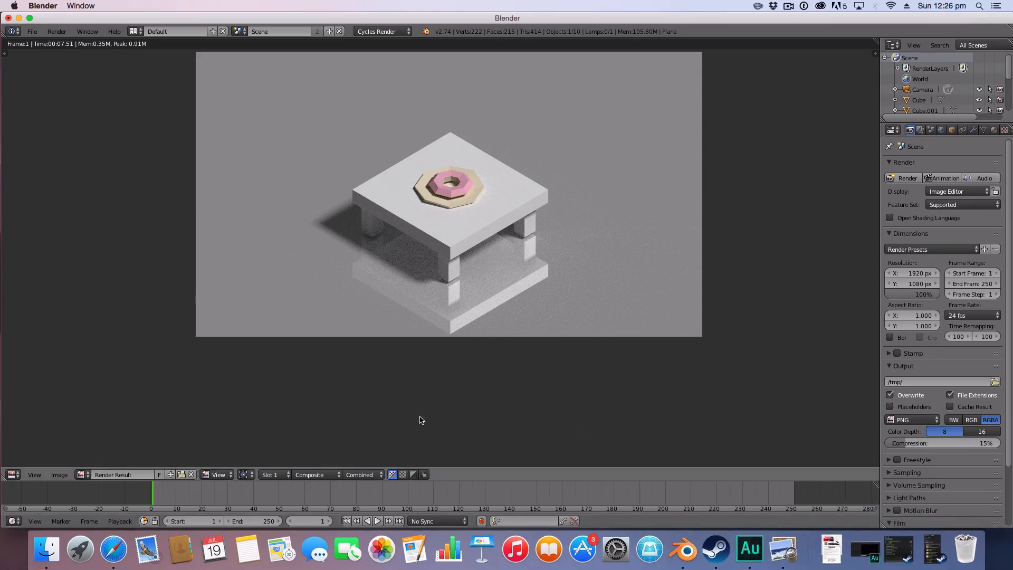
click(31, 31)
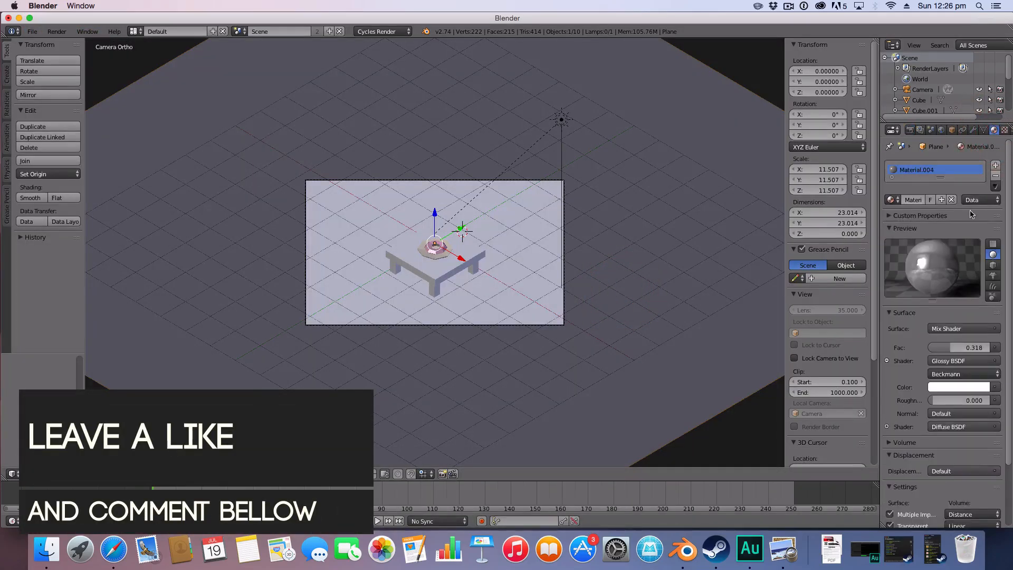
- Unlink Material.004 from the floor plane and give it a new plain diffuse Material.005
click(953, 200)
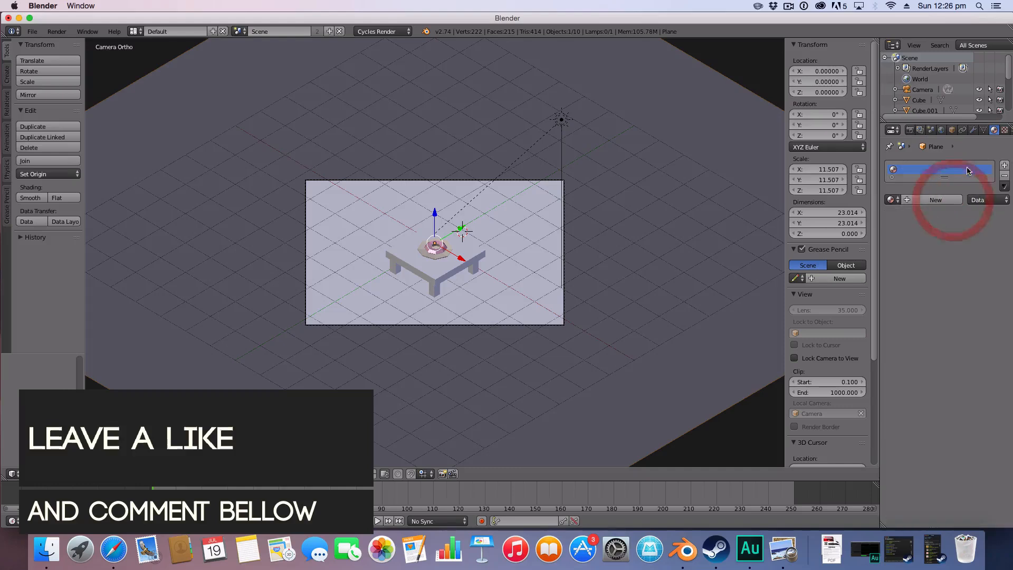
click(935, 200)
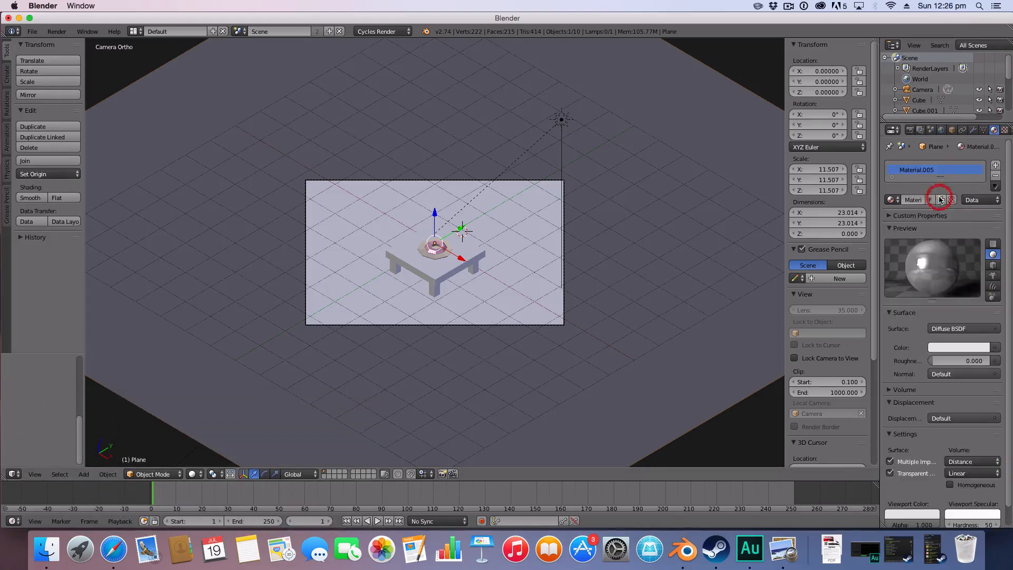
click(941, 199)
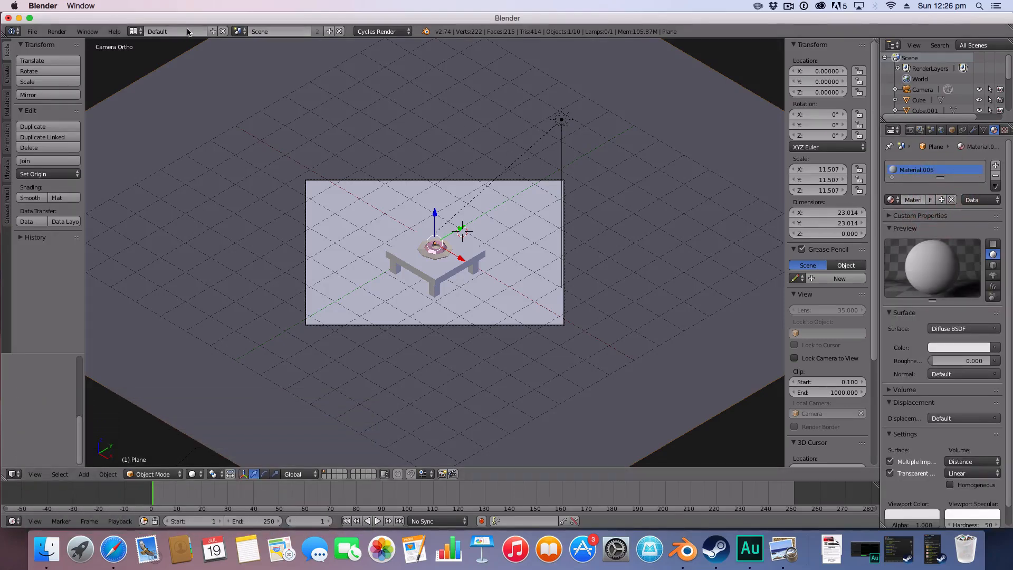
click(171, 31)
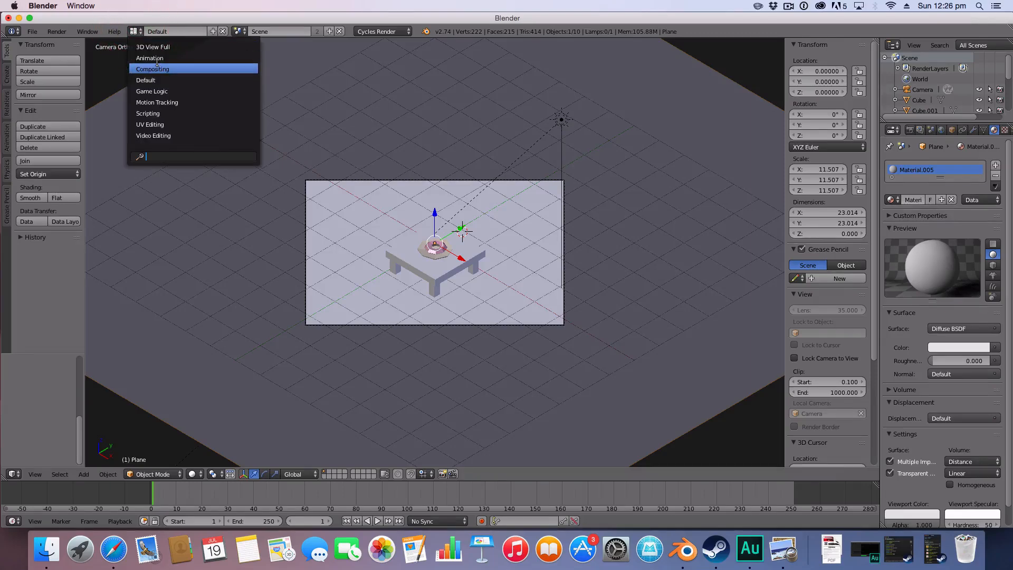
- In Compositing, feed Diffuse and a Beckmann Glossy BSDF into a Mix Shader
click(153, 69)
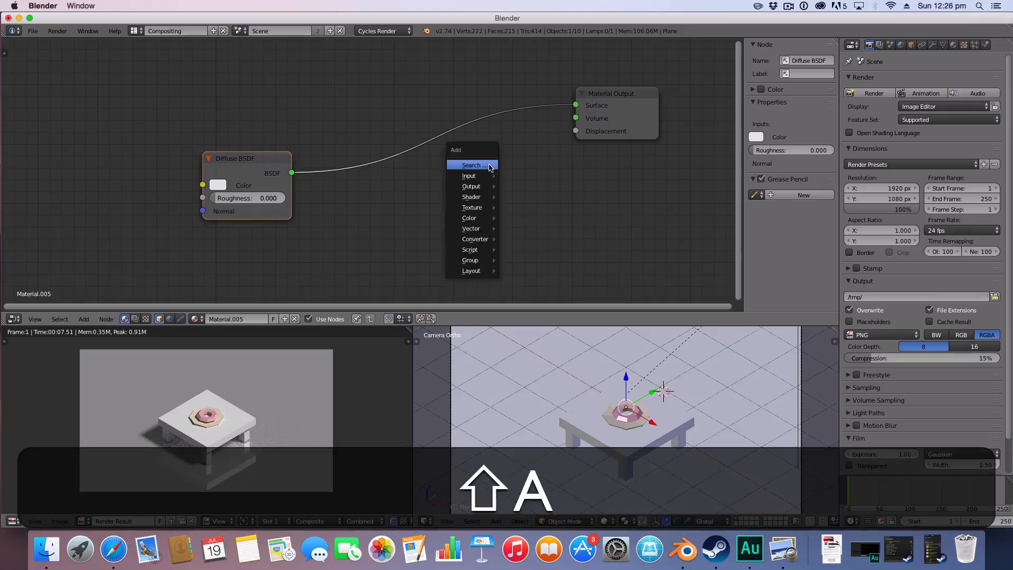
click(472, 197)
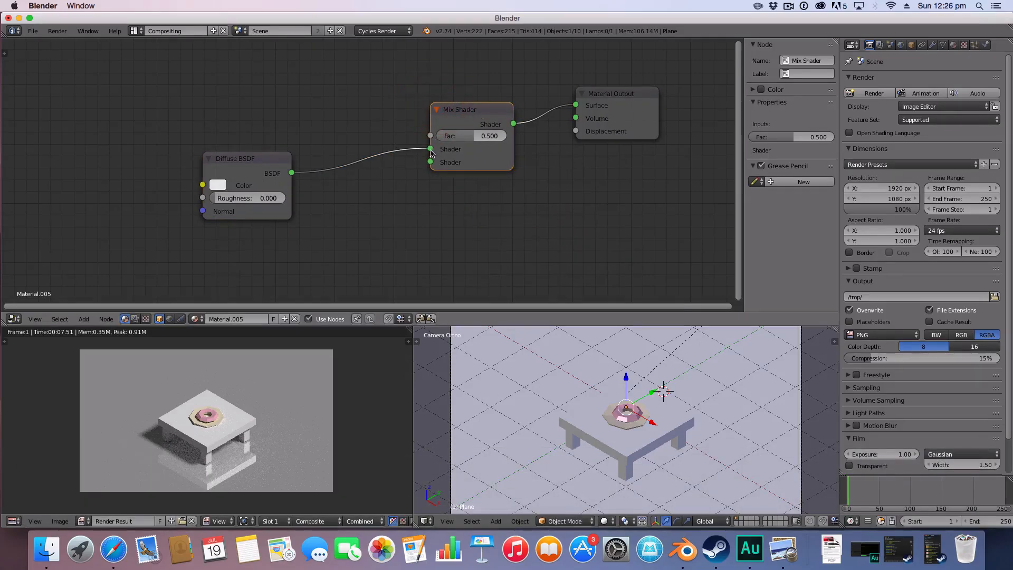
drag(245, 159, 333, 203)
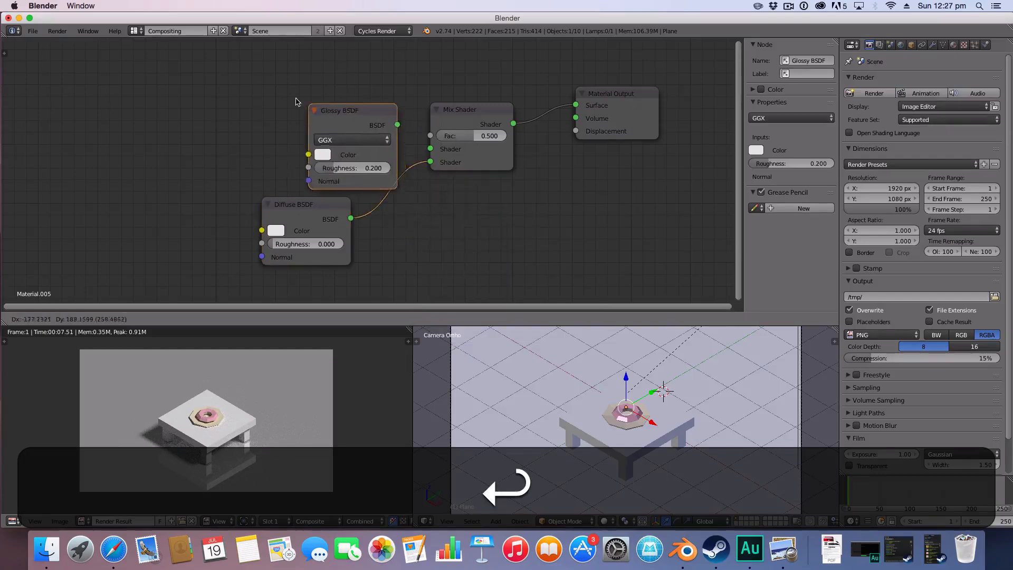
drag(352, 110, 270, 77)
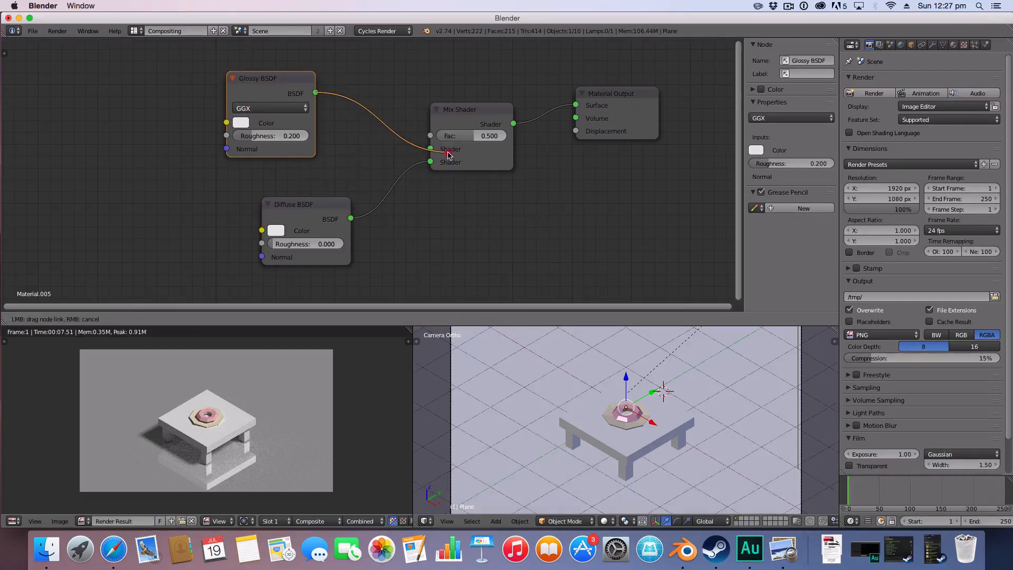
click(270, 108)
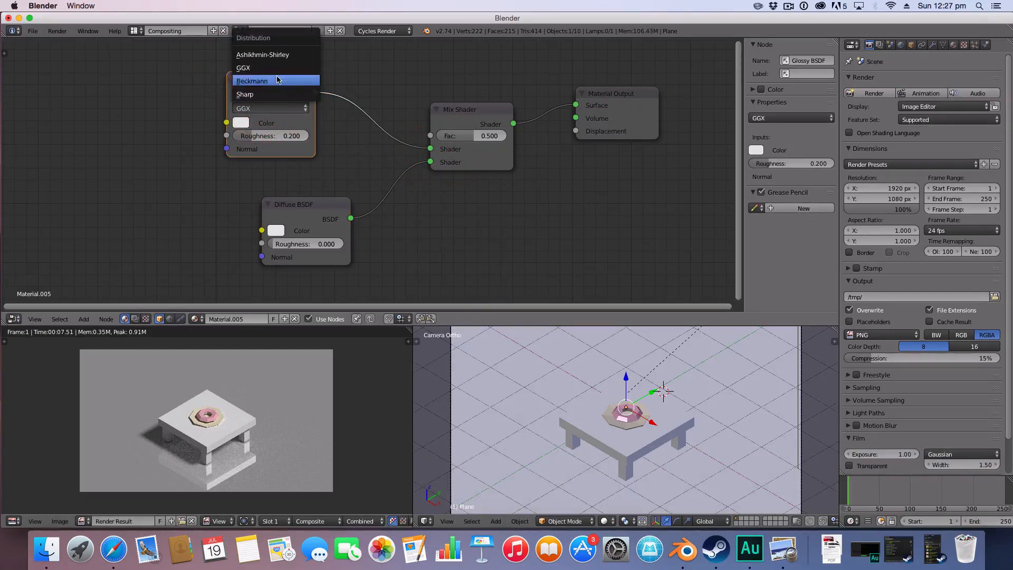
click(252, 81)
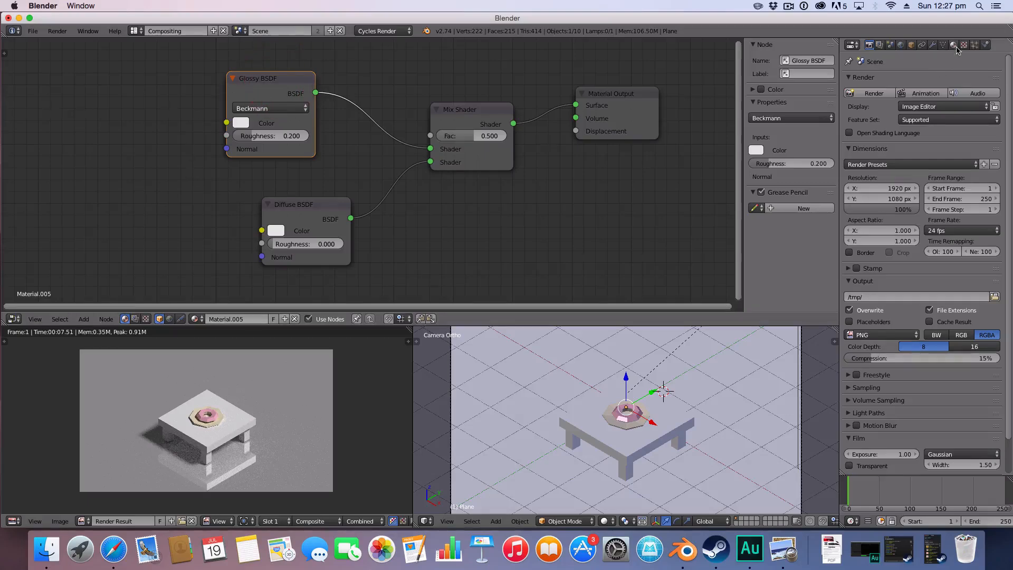
click(953, 44)
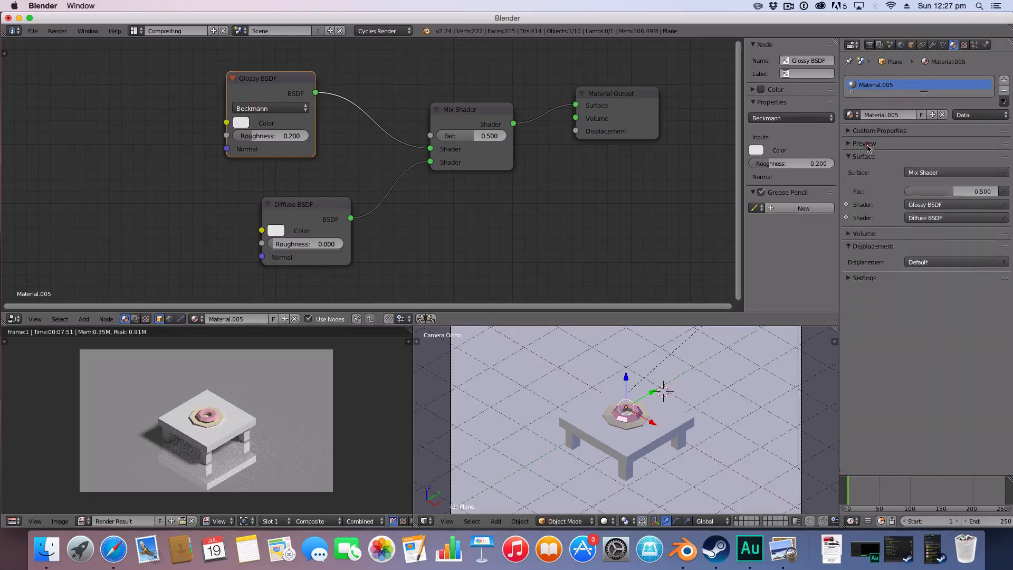
- Set the Glossy BSDF roughness to 0.000 and keep the Diffuse roughness at 0
click(864, 143)
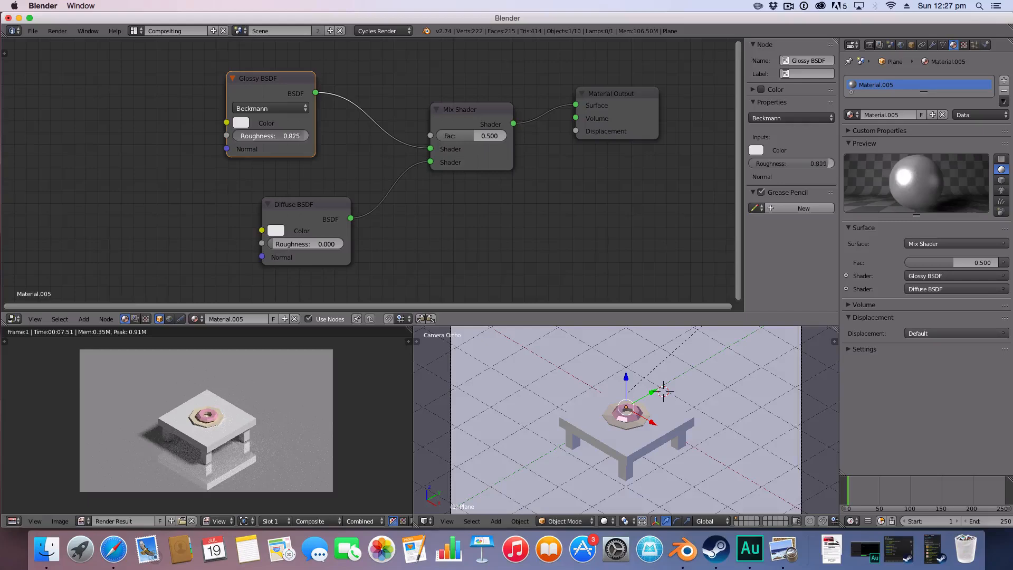
drag(271, 135, 308, 135)
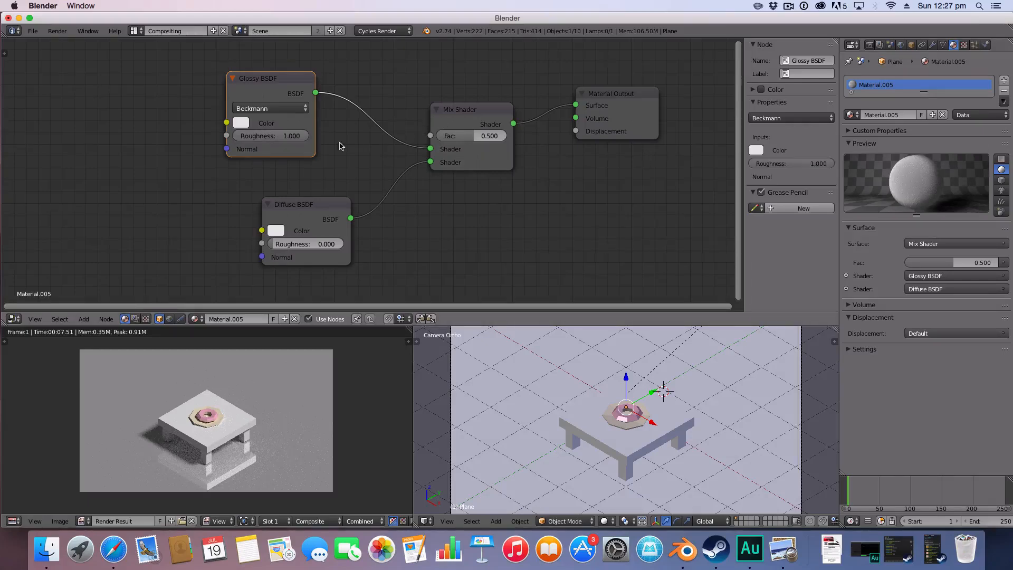
drag(291, 136, 271, 136)
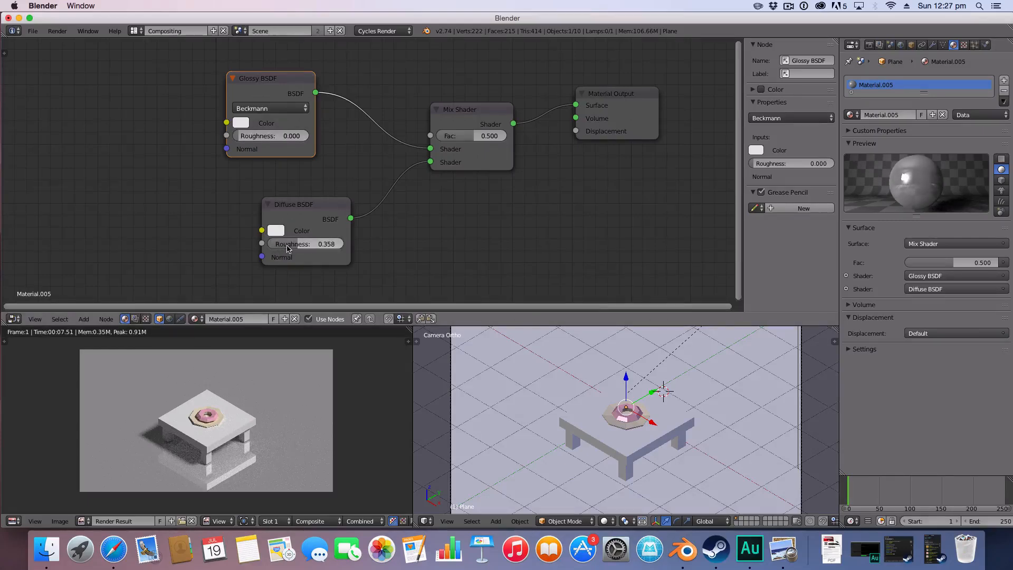
click(305, 244)
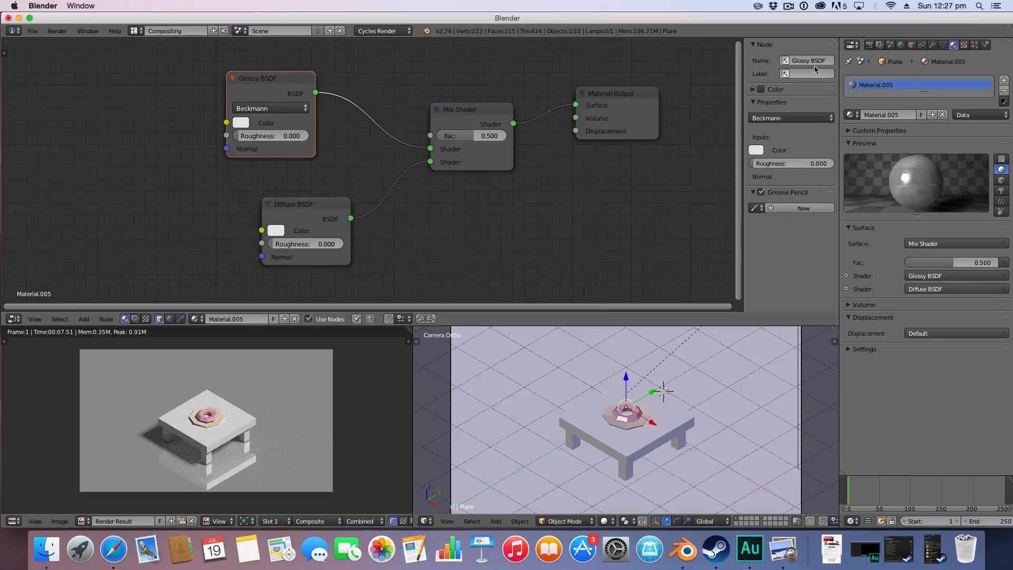
click(489, 109)
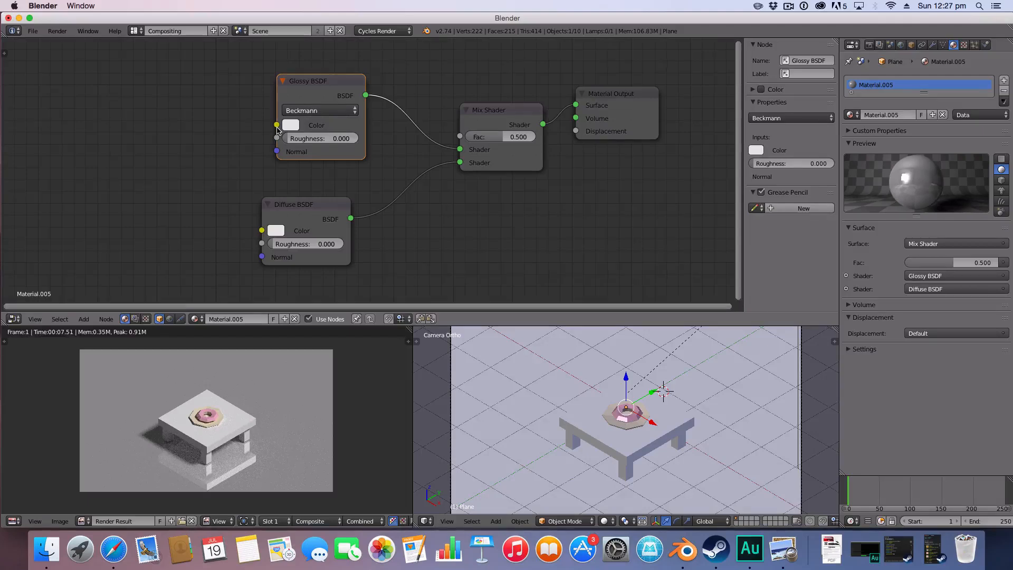
mouse_move(455, 40)
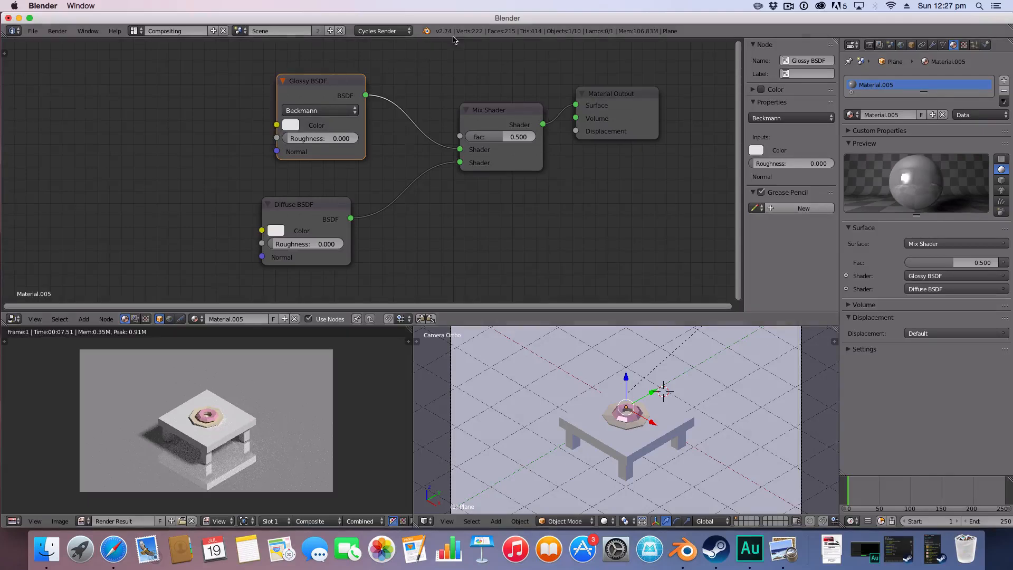
- Render the scene from the Render properties to show the mirrored floor
click(851, 45)
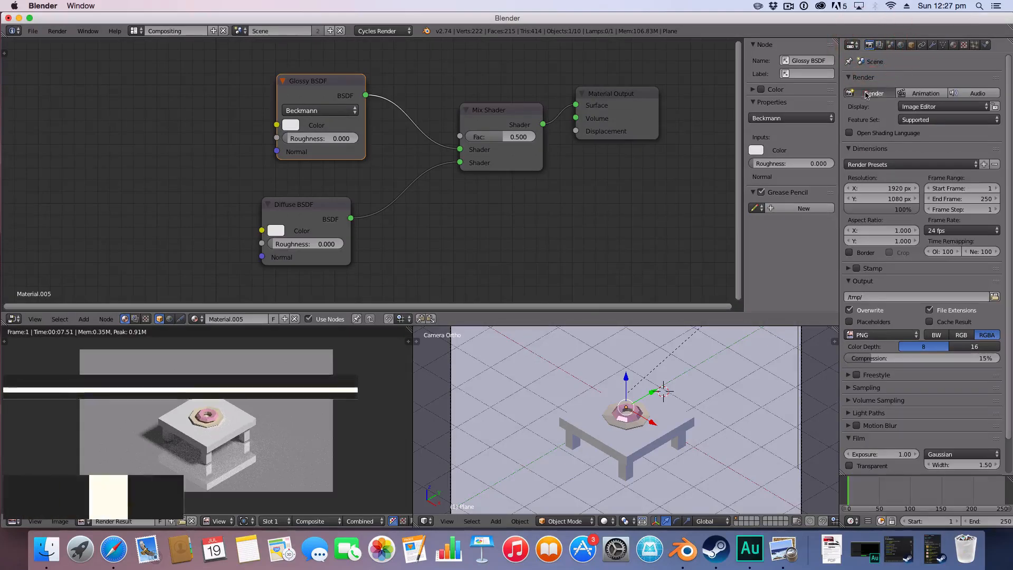
click(874, 93)
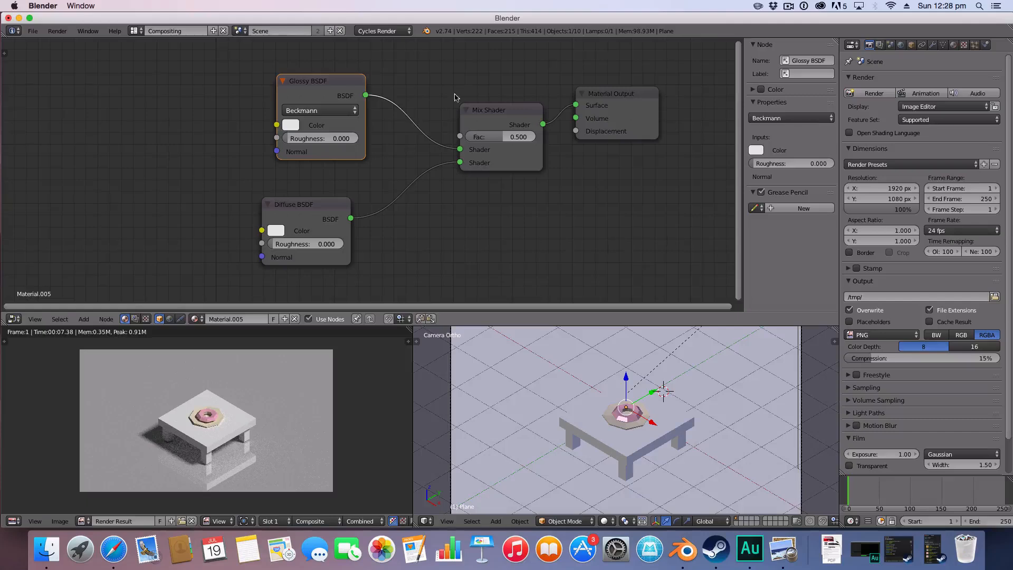
mouse_move(470, 90)
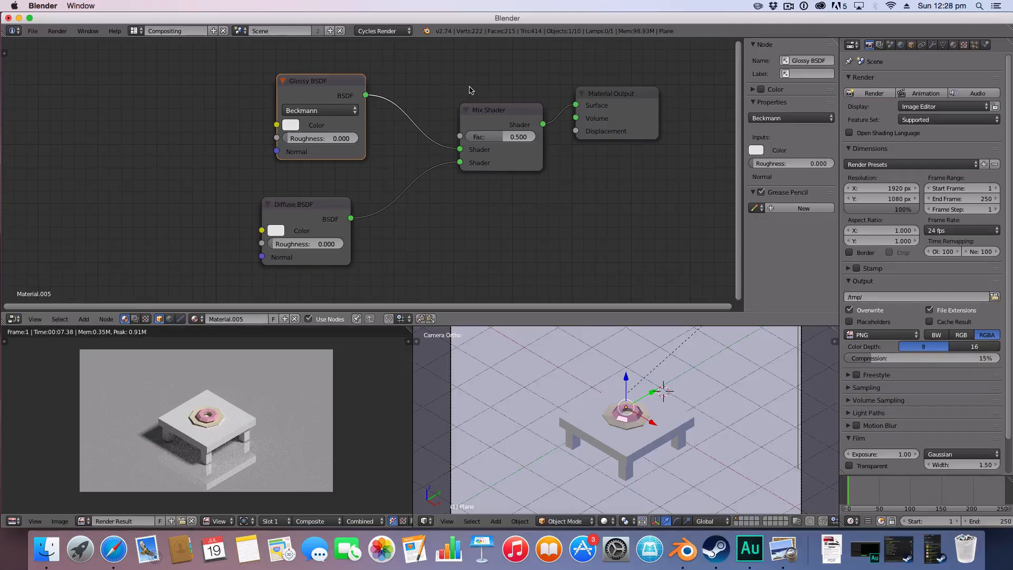